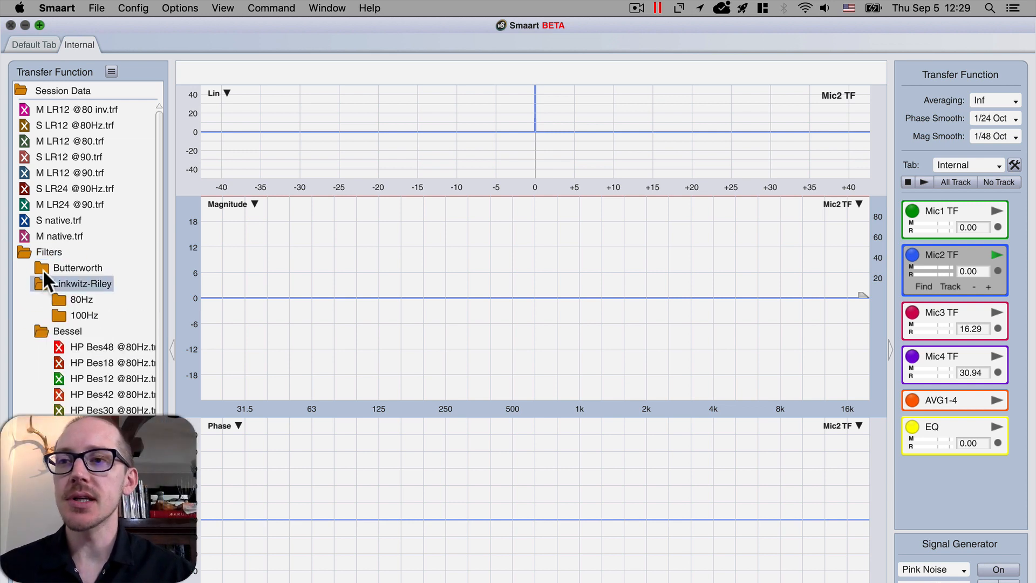
# Expand the Butterworth filter templates in Session Data and switch over to AU Lab
pyautogui.click(78, 268)
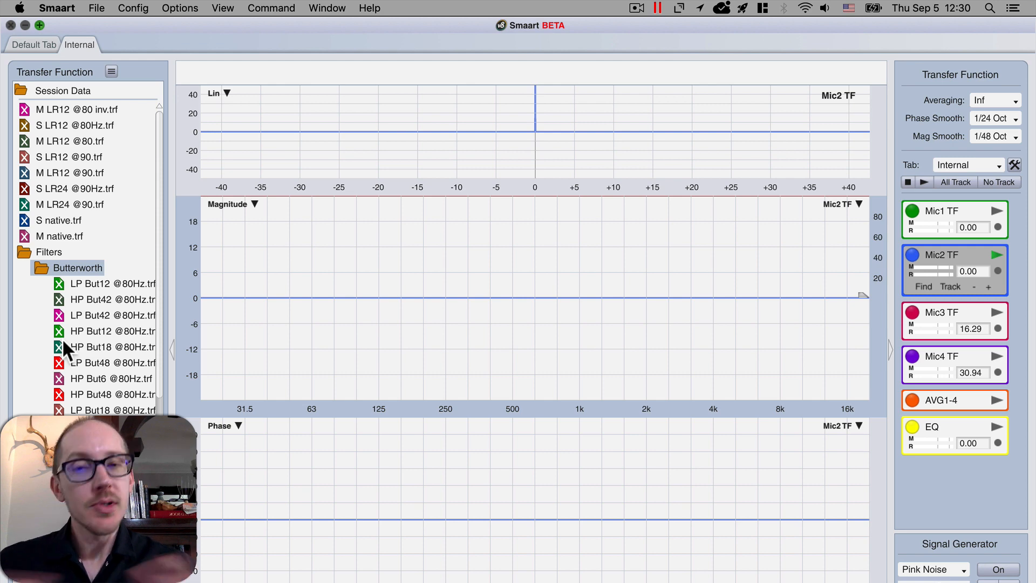
pyautogui.press('cmd+tab')
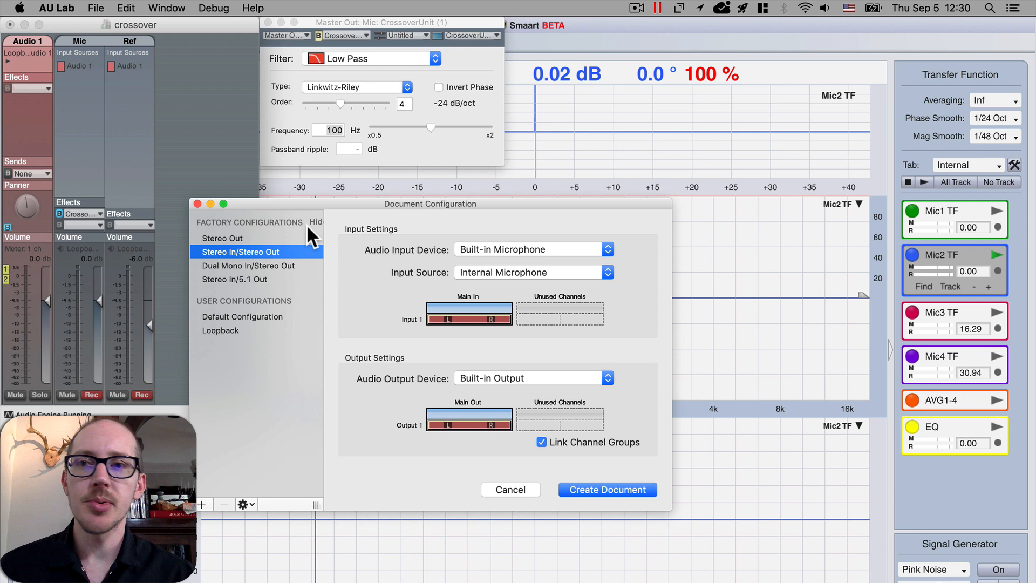
# Cancel the new AU Lab document, keeping the 24 dB/oct Linkwitz-Riley 100 Hz low pass, and return to Smaart
pyautogui.click(511, 490)
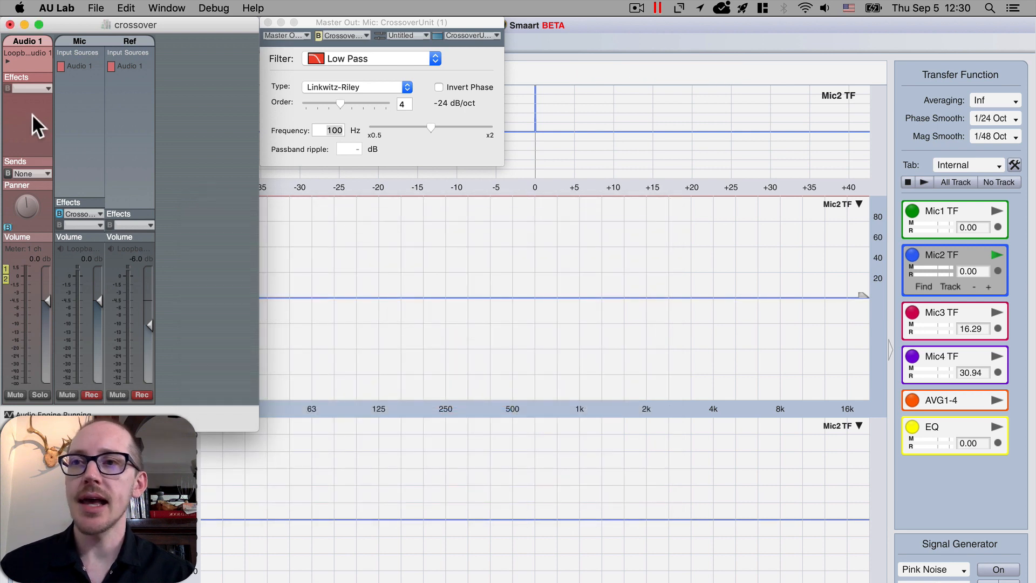
pyautogui.moveTo(142, 293)
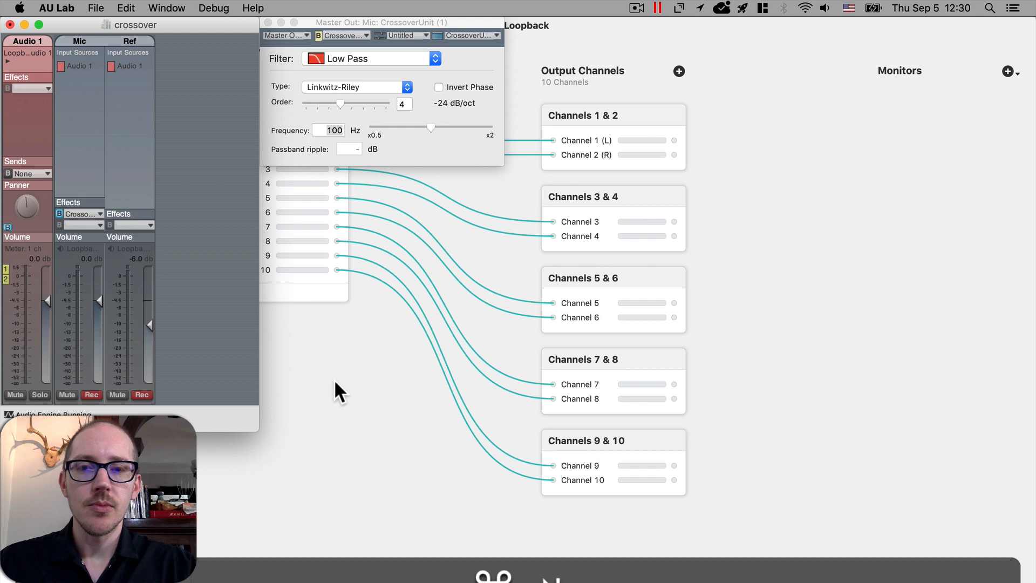
pyautogui.press('cmd+tab')
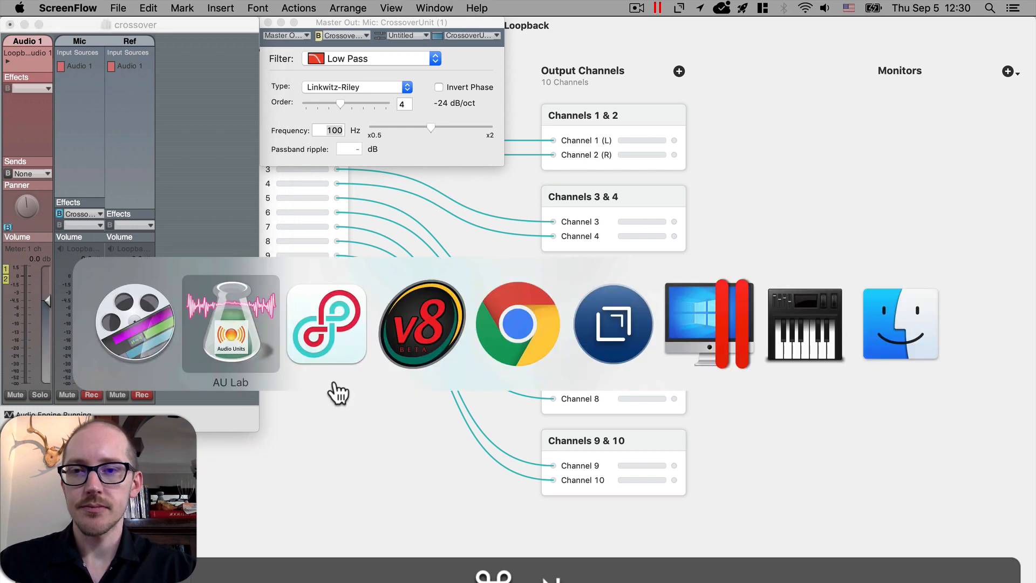
pyautogui.click(326, 324)
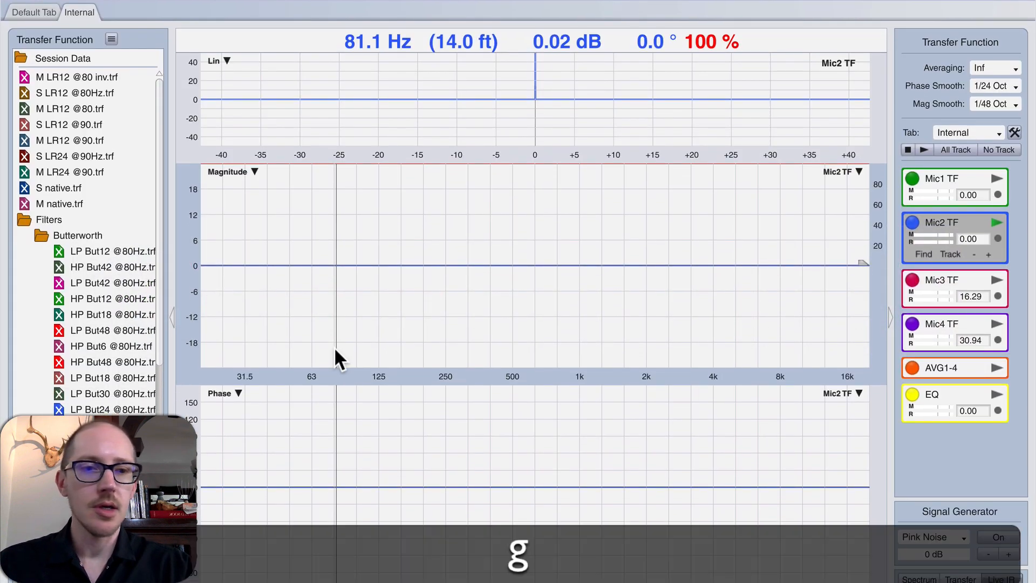
# Start pink noise and confirm Mic2 TF measures MIC2 against REF2 from Loopback in the Configurator
pyautogui.press('cmd+tab')
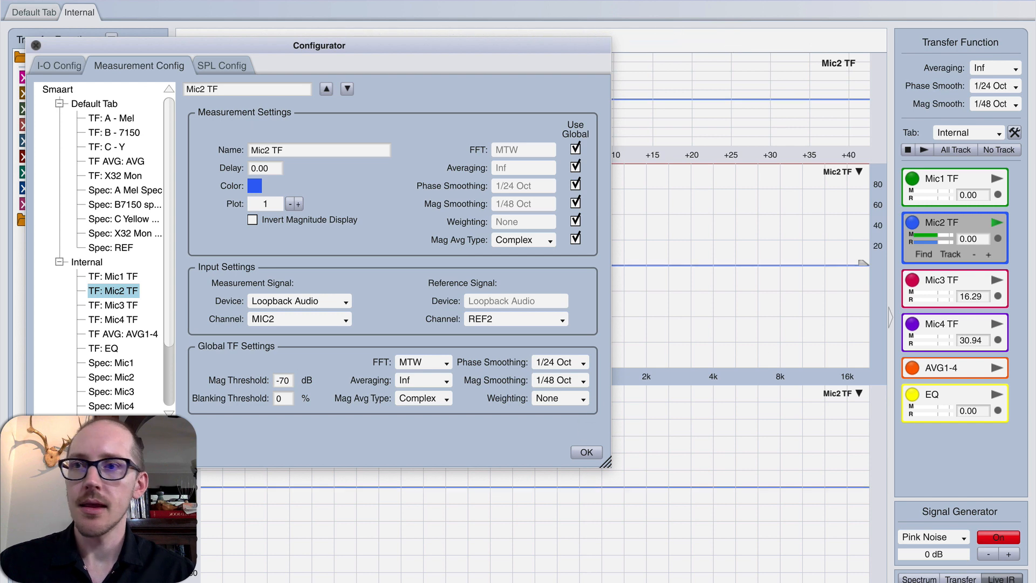
pyautogui.click(59, 65)
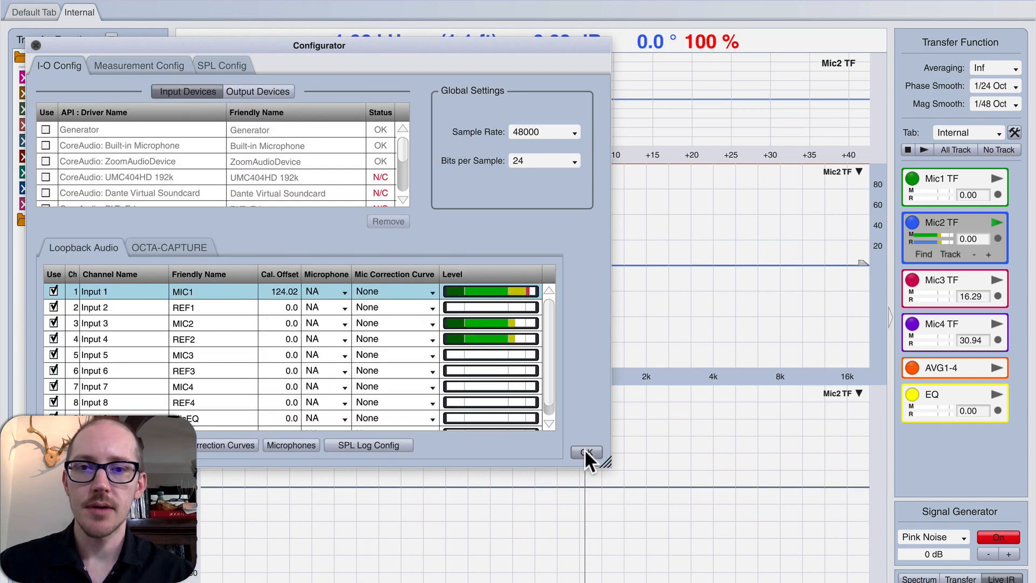
pyautogui.click(584, 452)
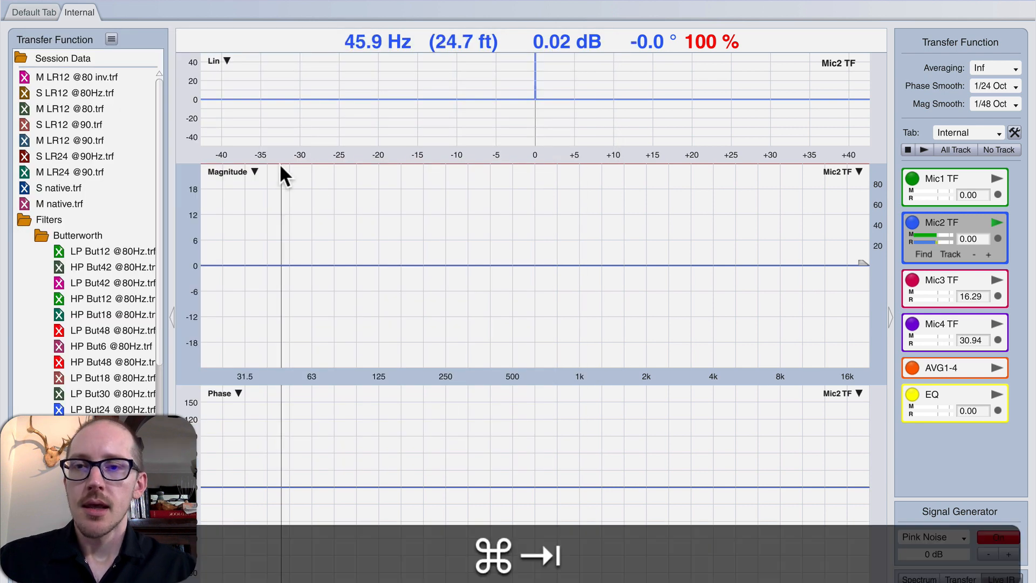
# Change the filter in AU Lab so Mic2 TF shows a high-pass response rolling off below ~125 Hz
pyautogui.press('cmd+tab')
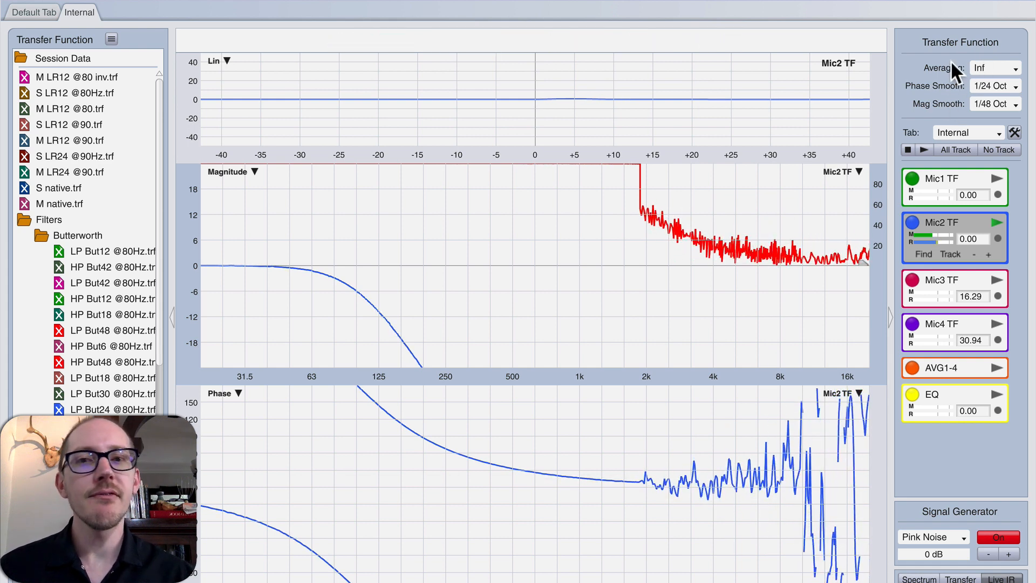
pyautogui.moveTo(633, 199)
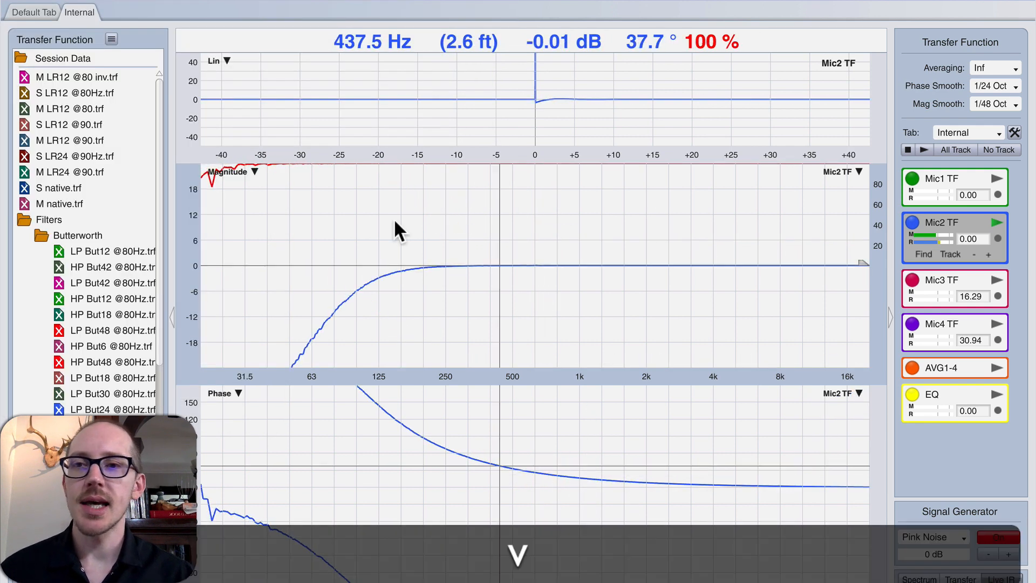
pyautogui.click(997, 537)
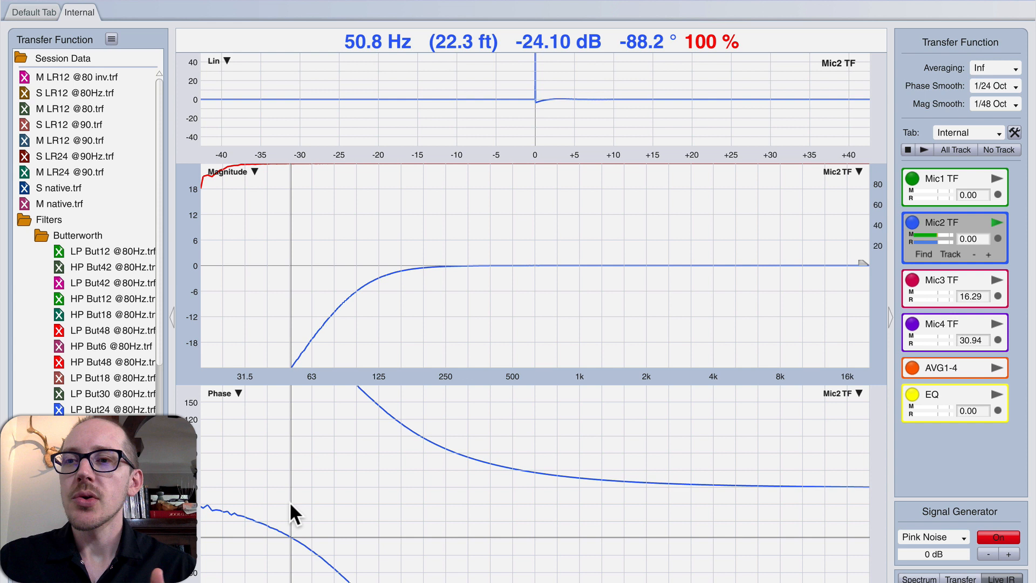
pyautogui.scroll(-3)
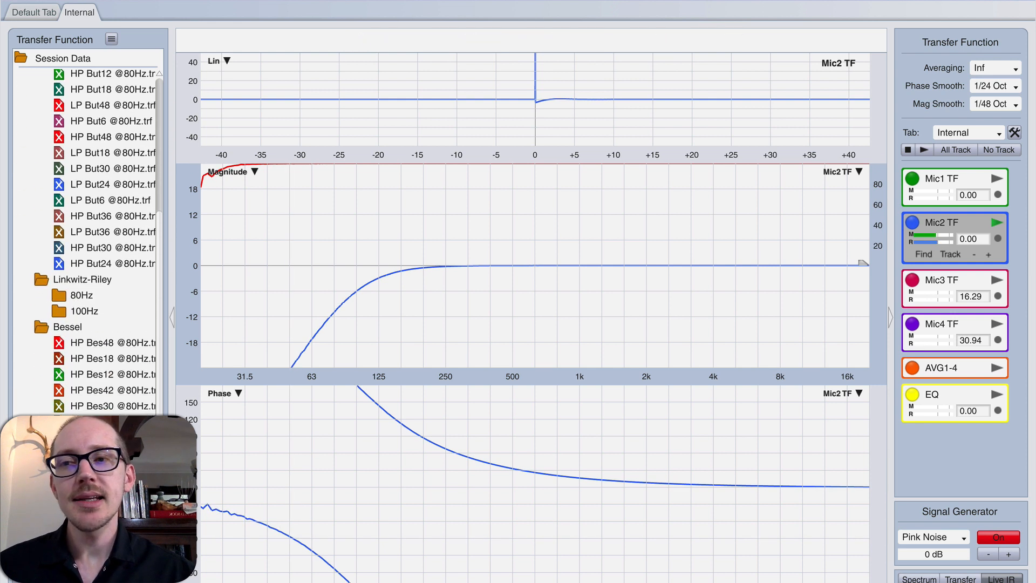
pyautogui.scroll(-3)
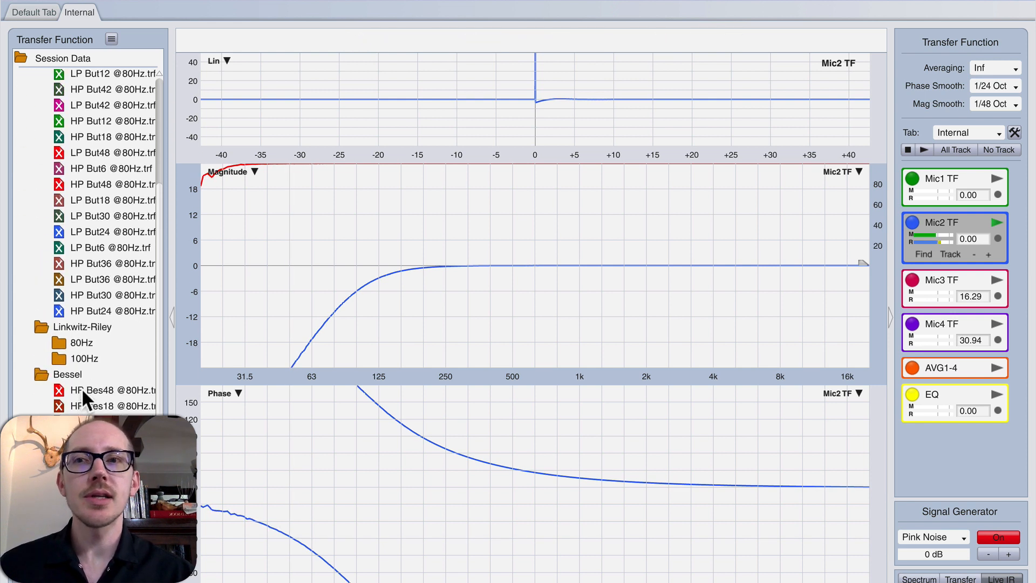
pyautogui.scroll(-3)
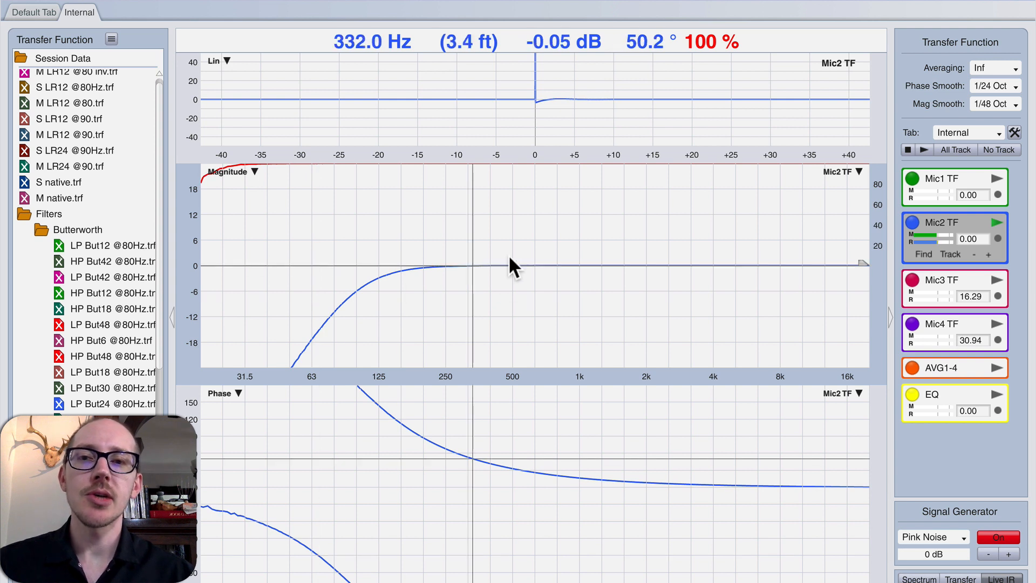
pyautogui.moveTo(436, 274)
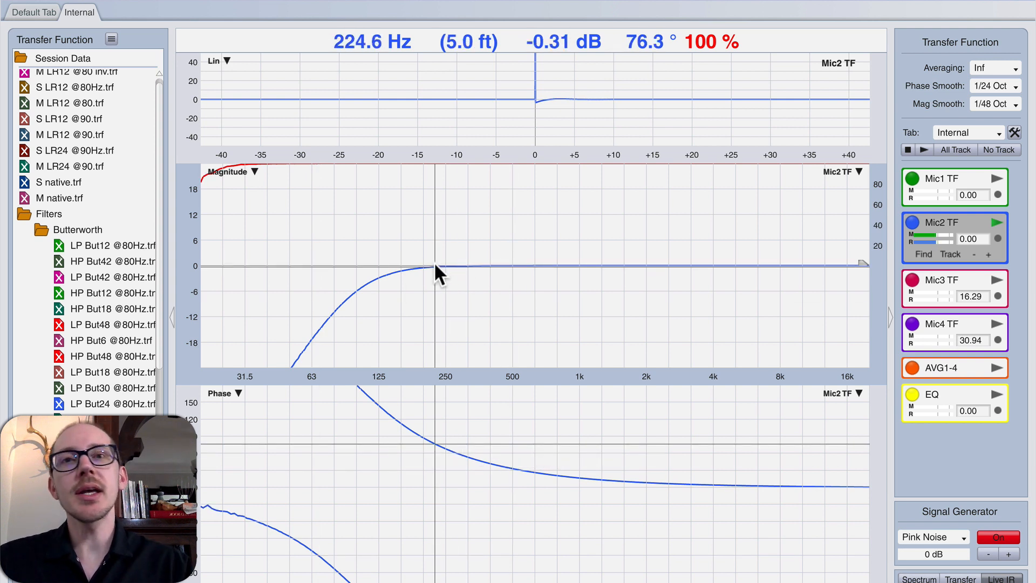